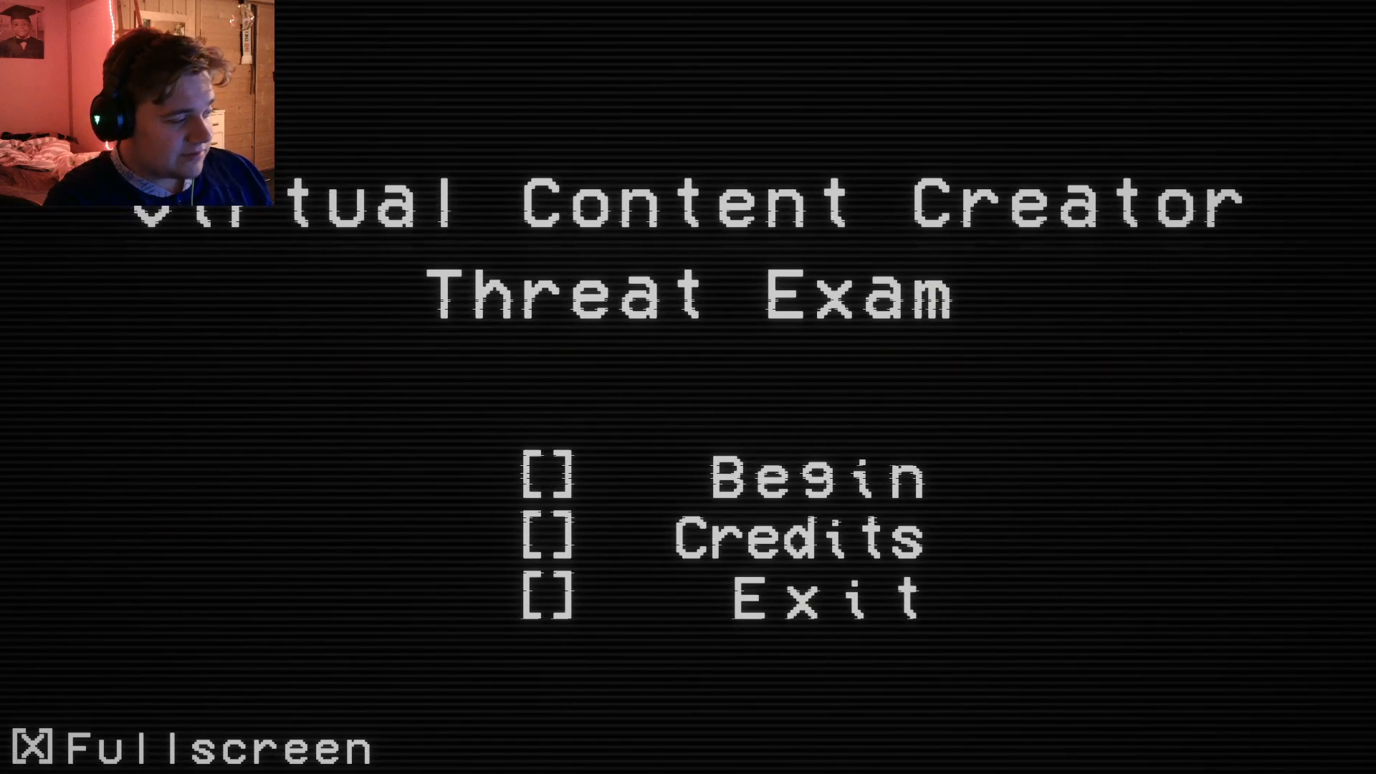
Answer the first images with repeated No Threat choices
click(546, 472)
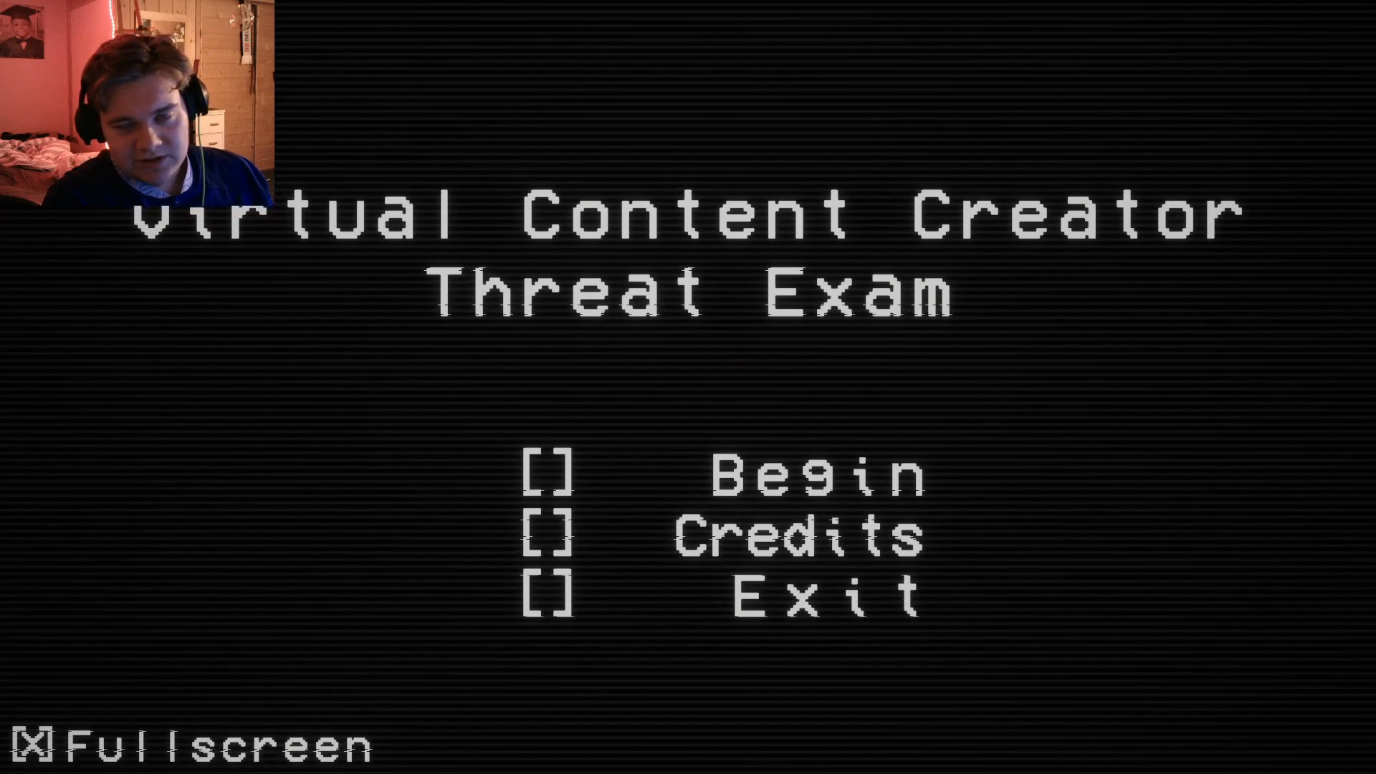
click(549, 474)
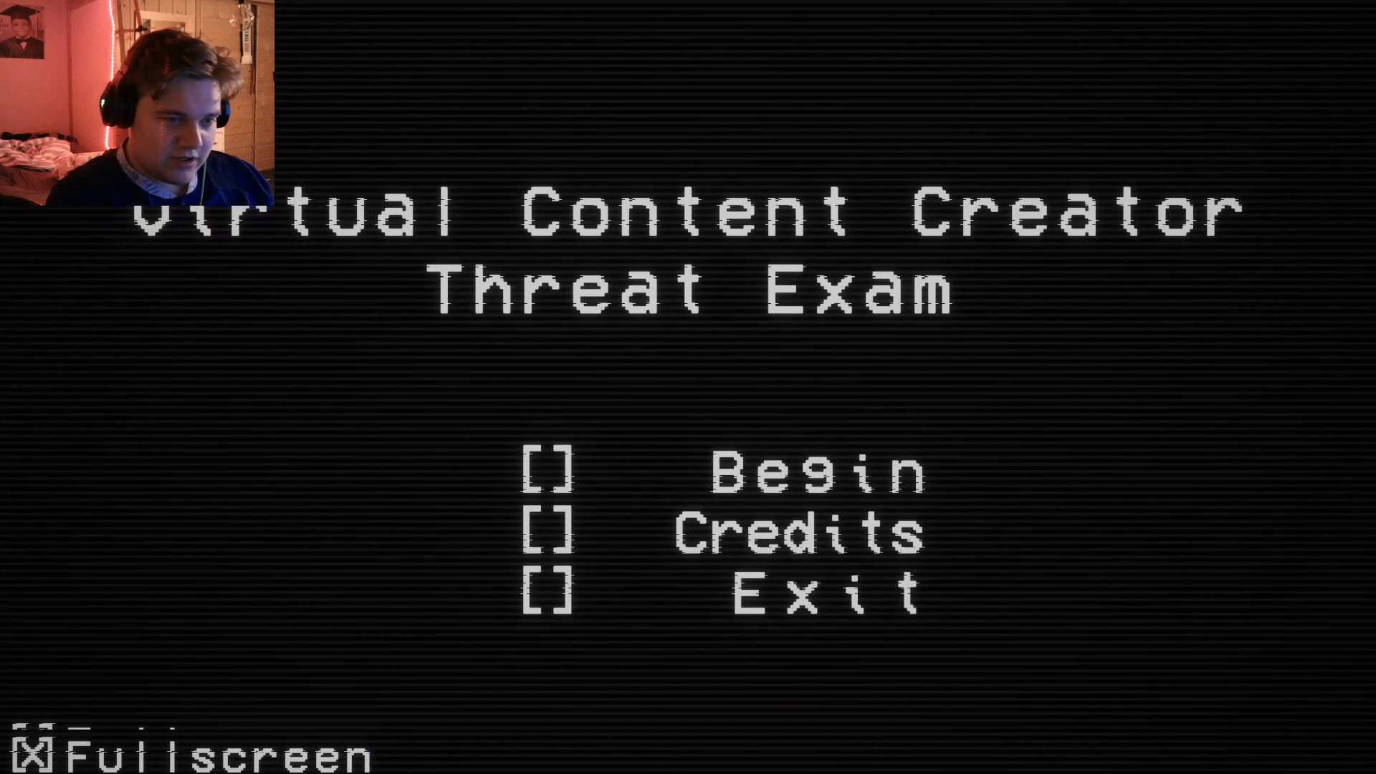
click(549, 474)
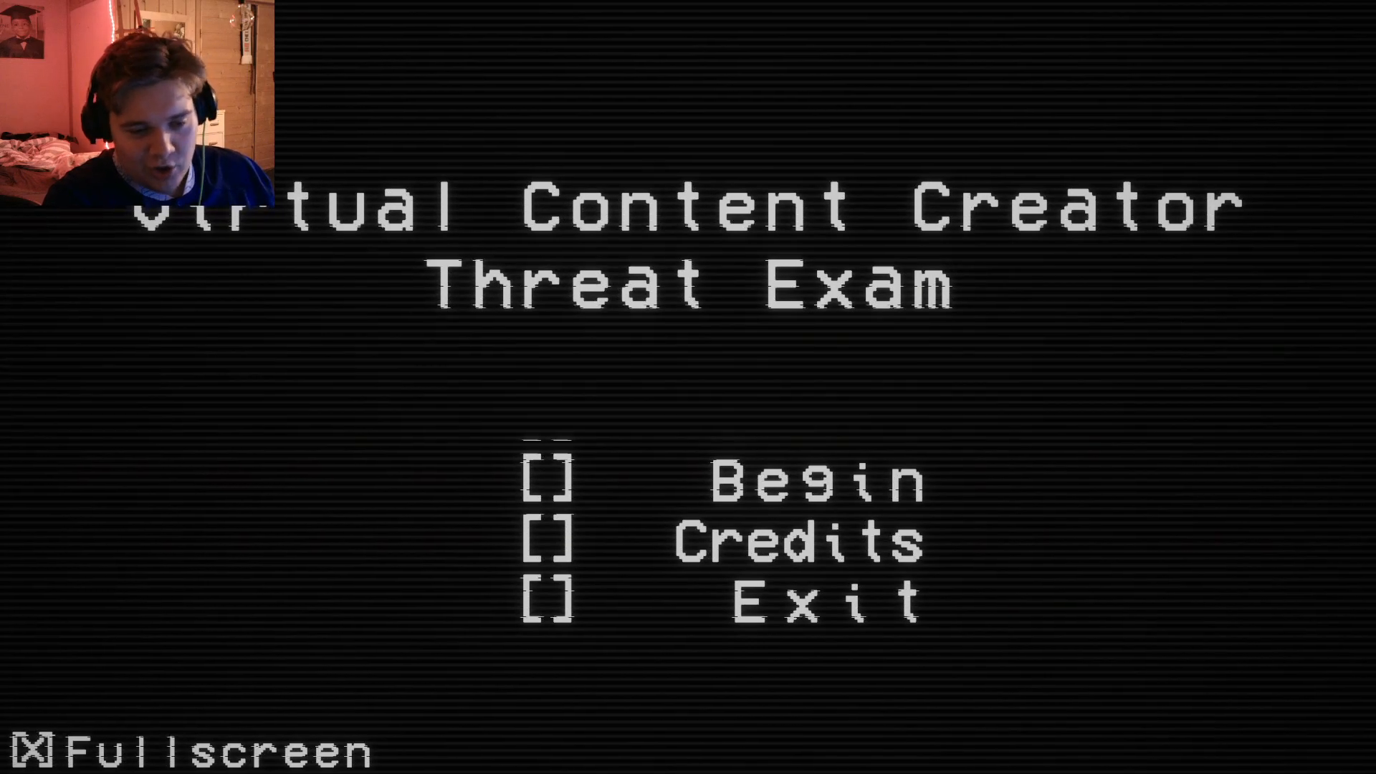
click(546, 476)
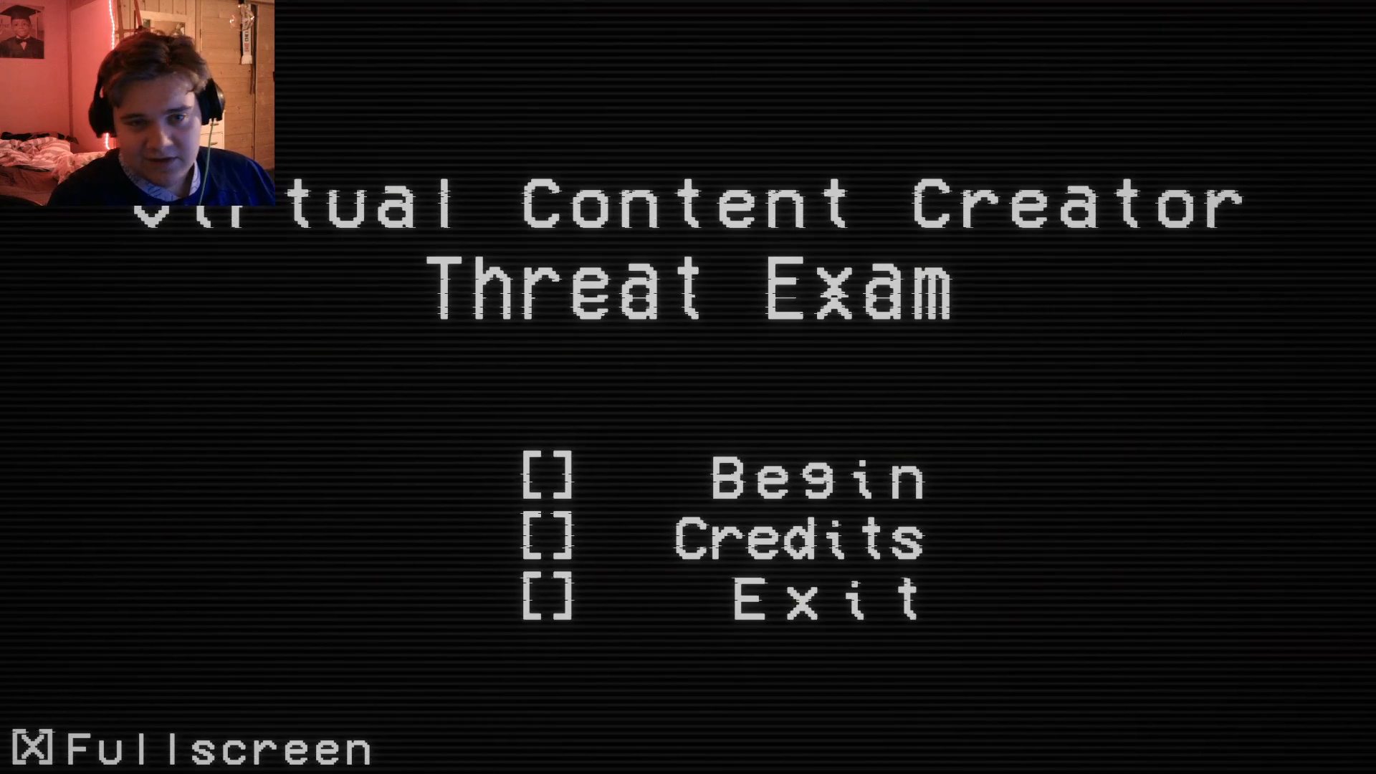
click(546, 476)
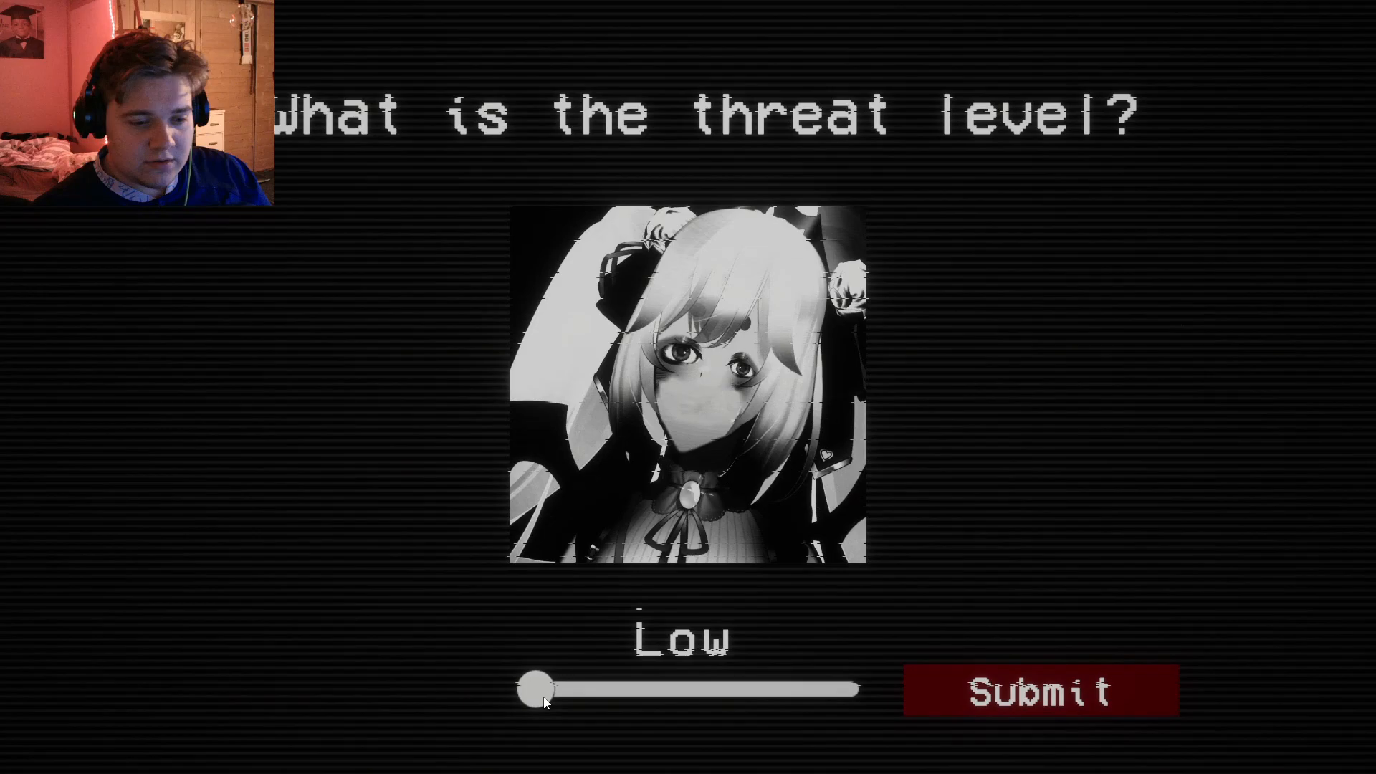
Rate the current image as a threat at High level and submit it
drag(534, 689, 612, 682)
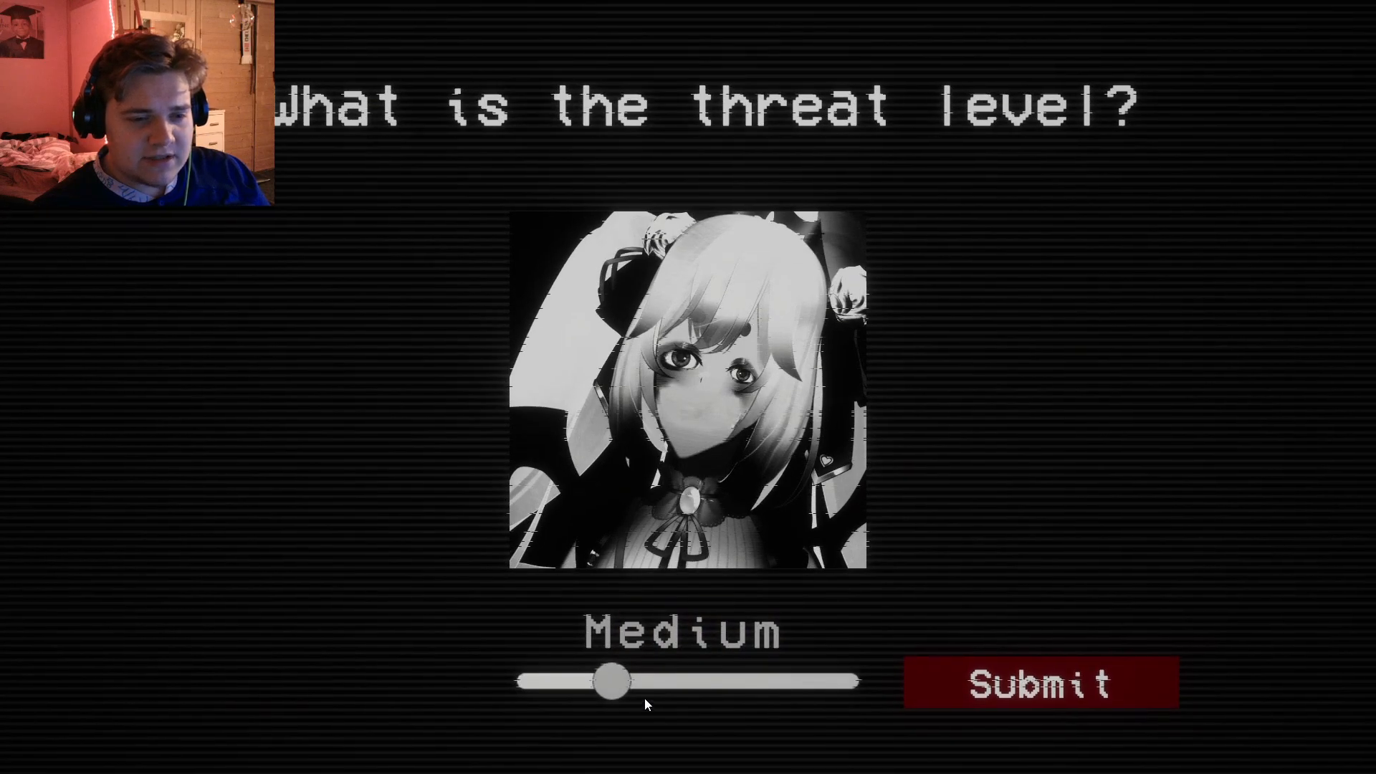
drag(612, 682, 687, 685)
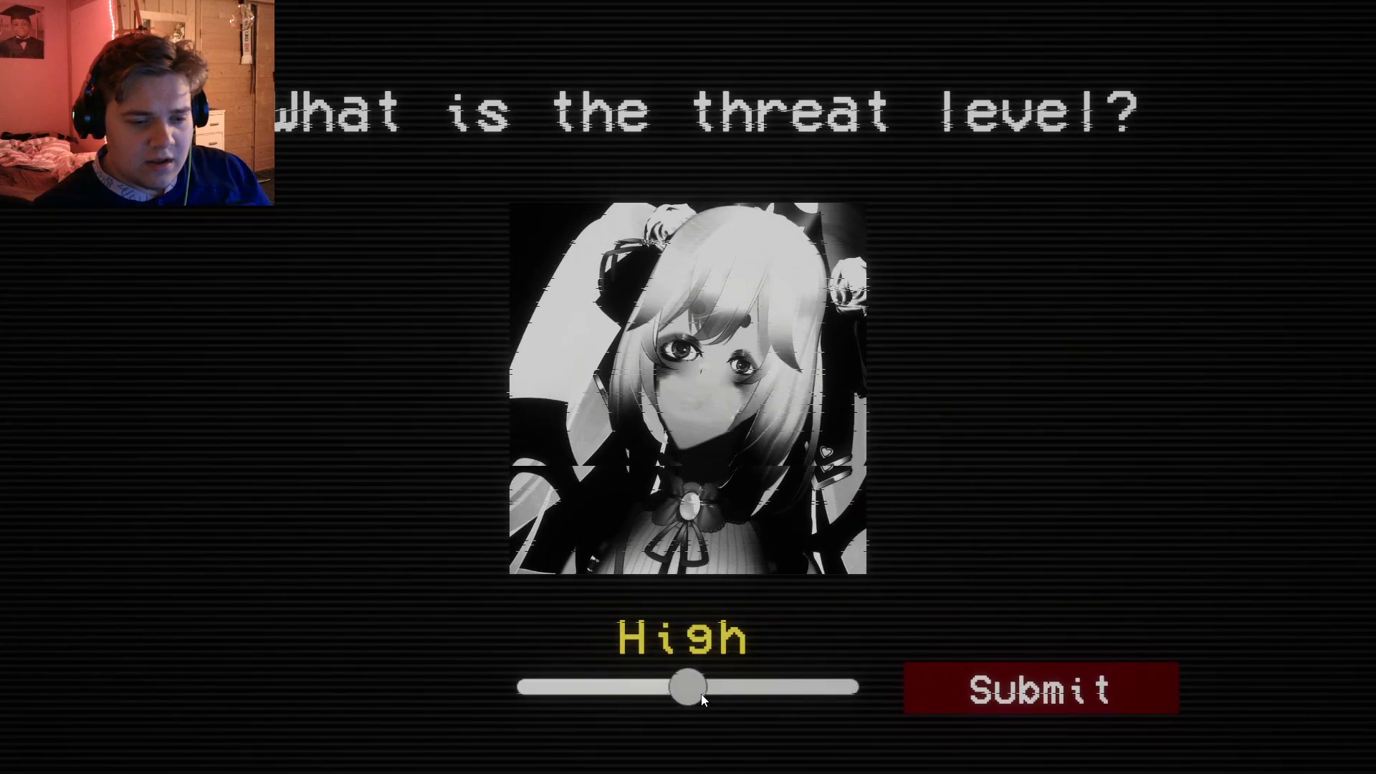
click(1043, 688)
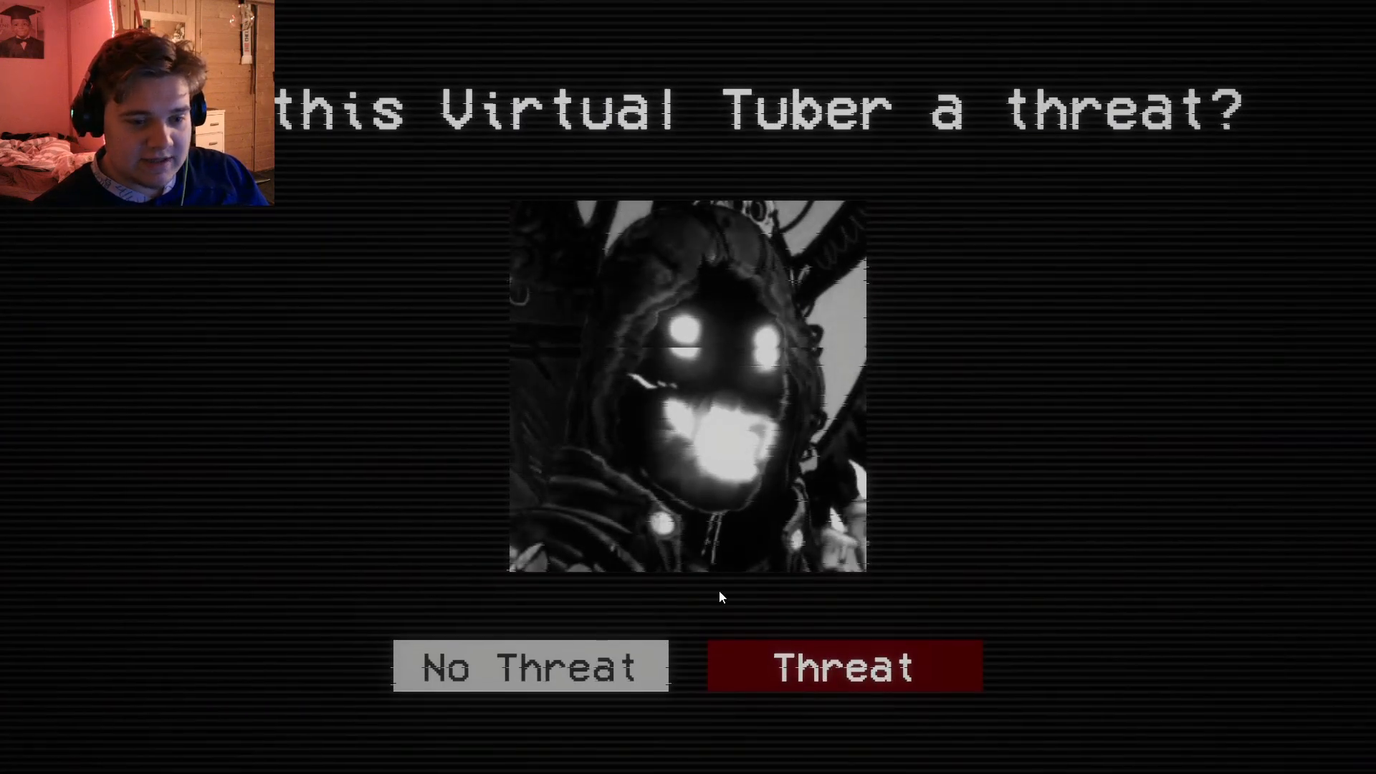
Mark the hooded figure as a Critical threat, then submit a Severe rating for the next image
click(843, 665)
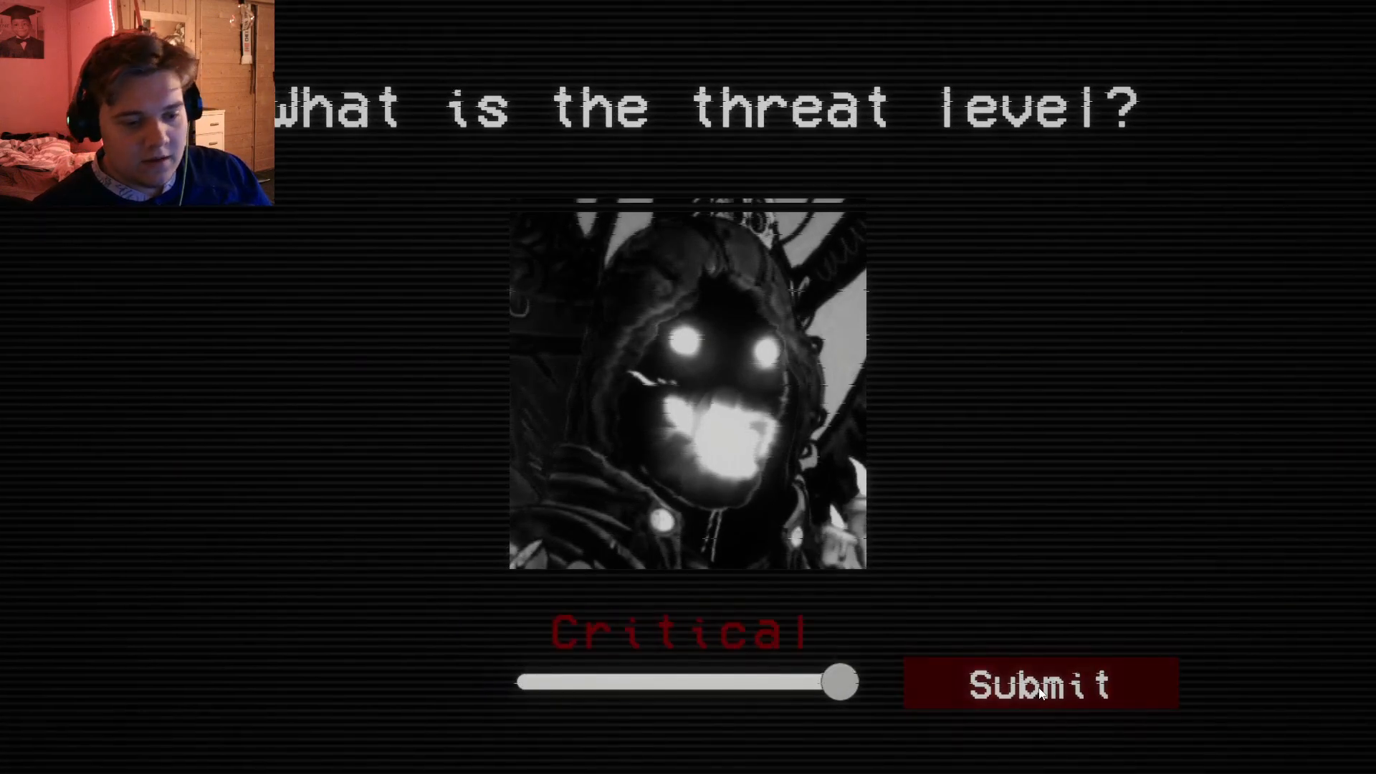
click(1043, 684)
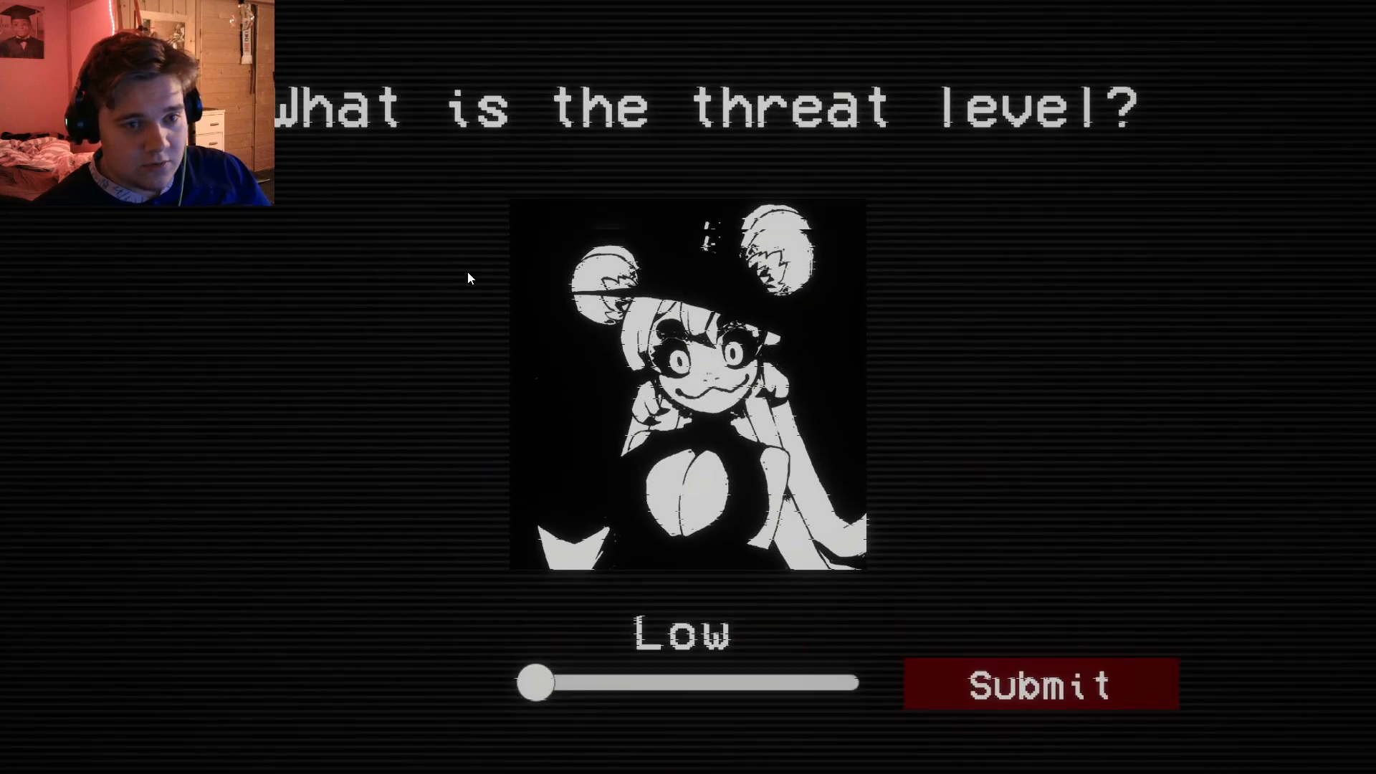
drag(531, 683, 773, 690)
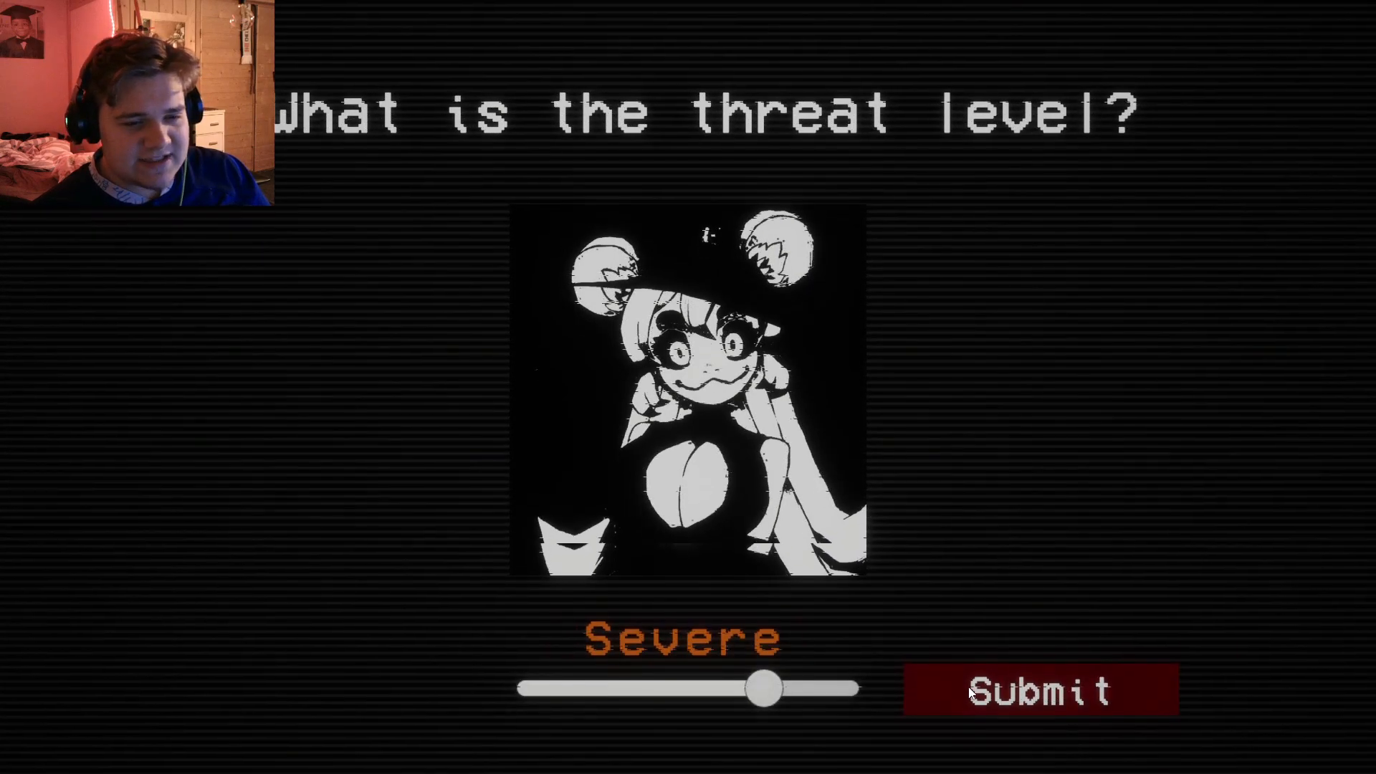
click(1042, 690)
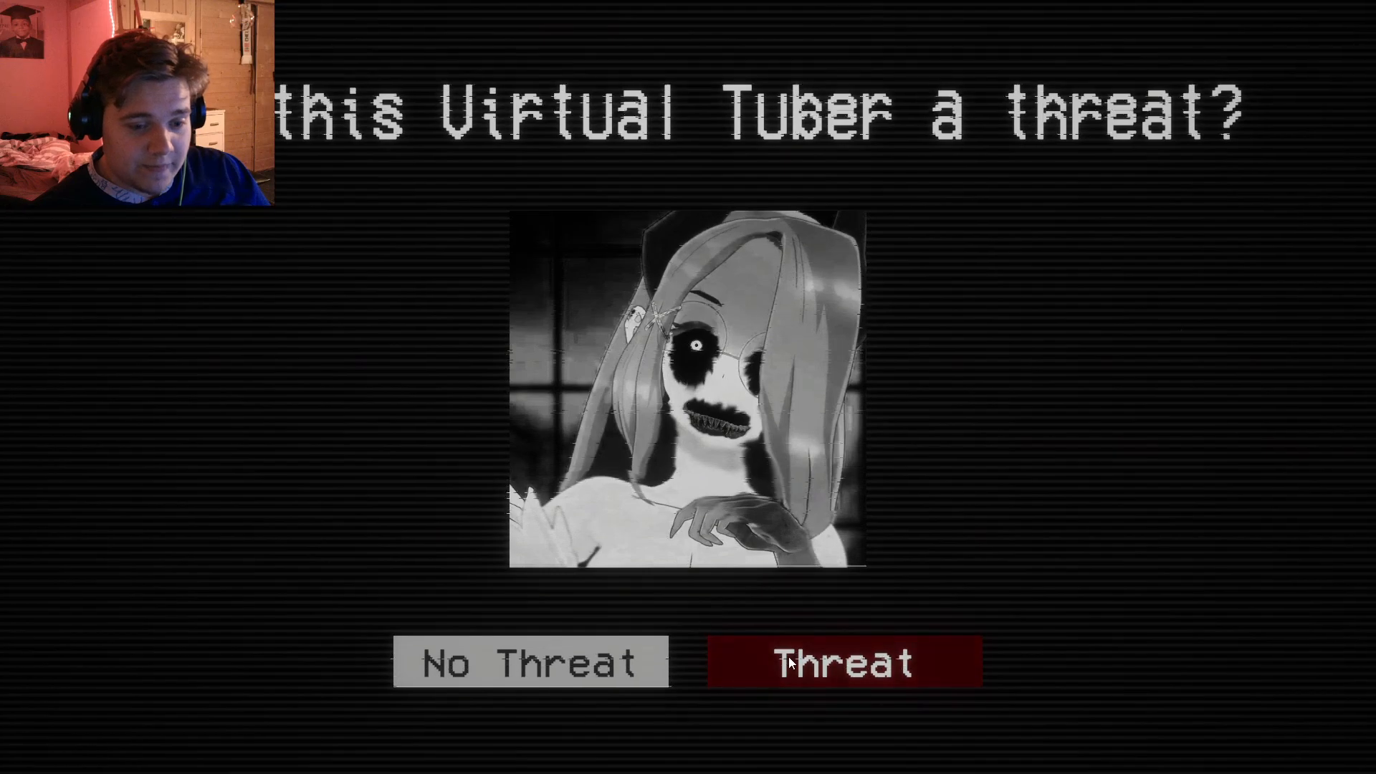
Mark the grinning girl as a threat and submit Critical ratings for the remaining images
click(843, 662)
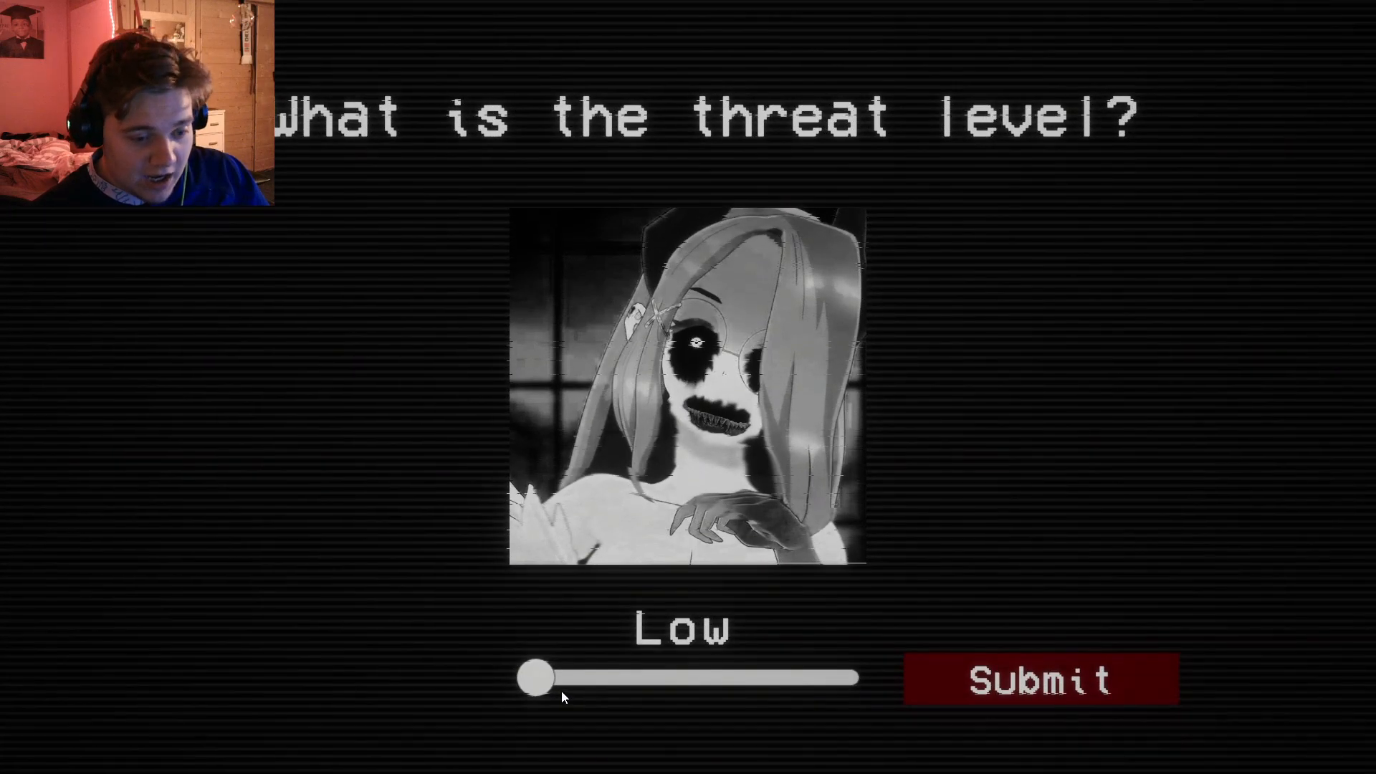
click(1041, 679)
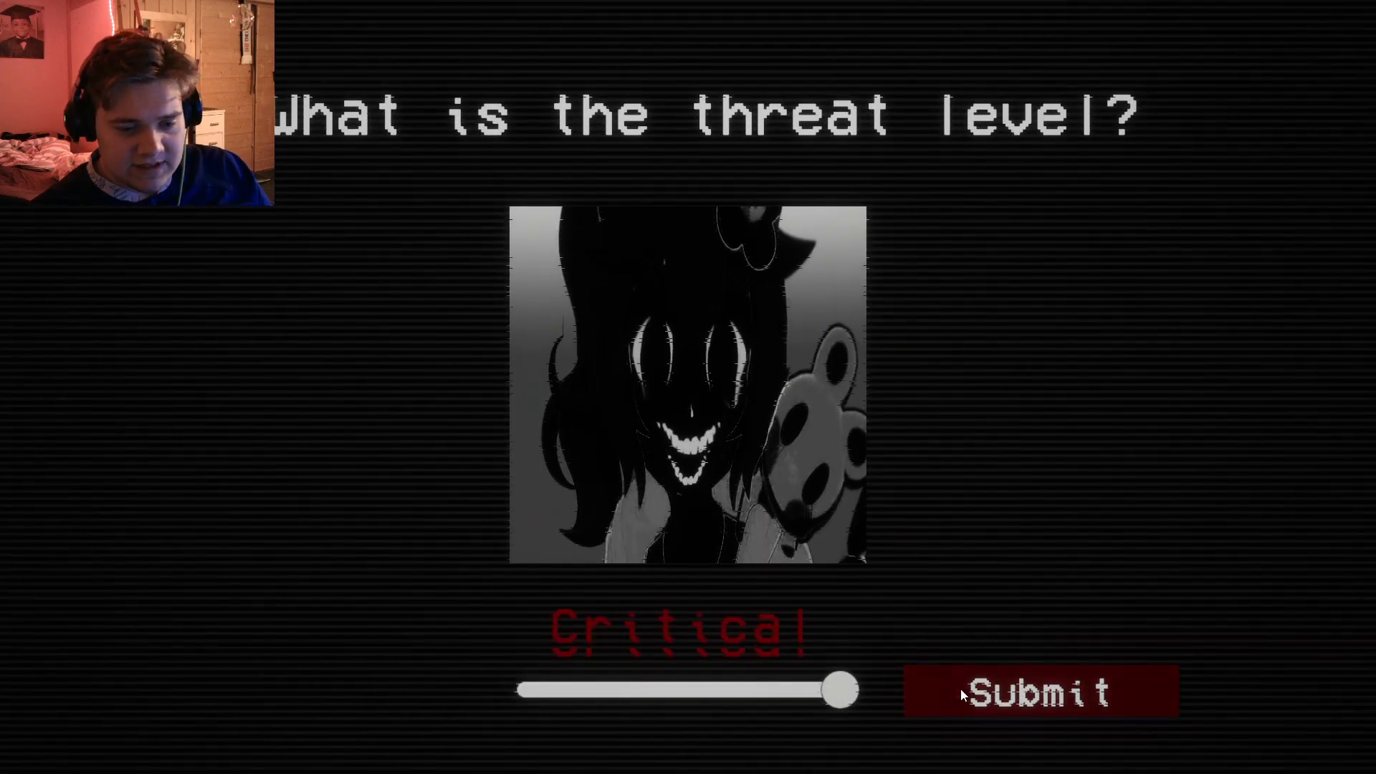
click(1039, 691)
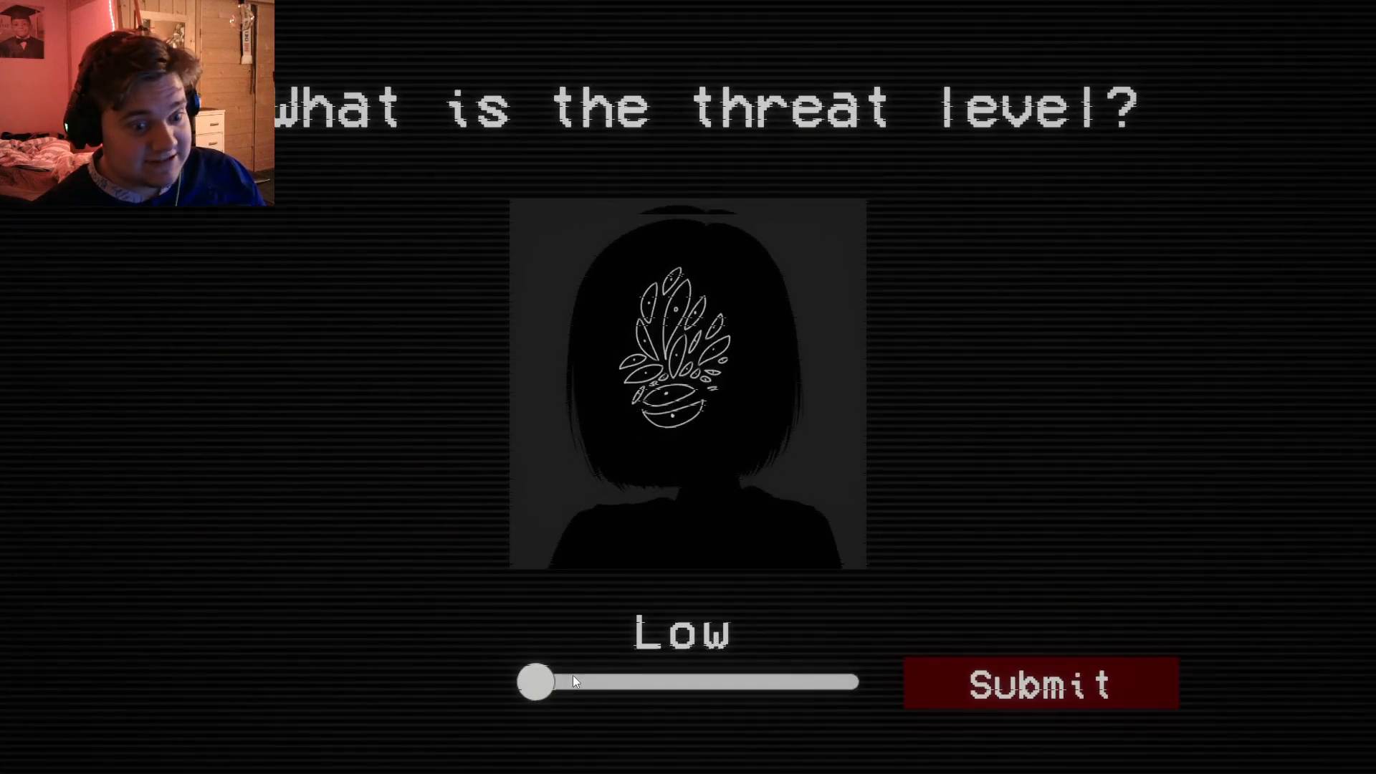
click(1041, 684)
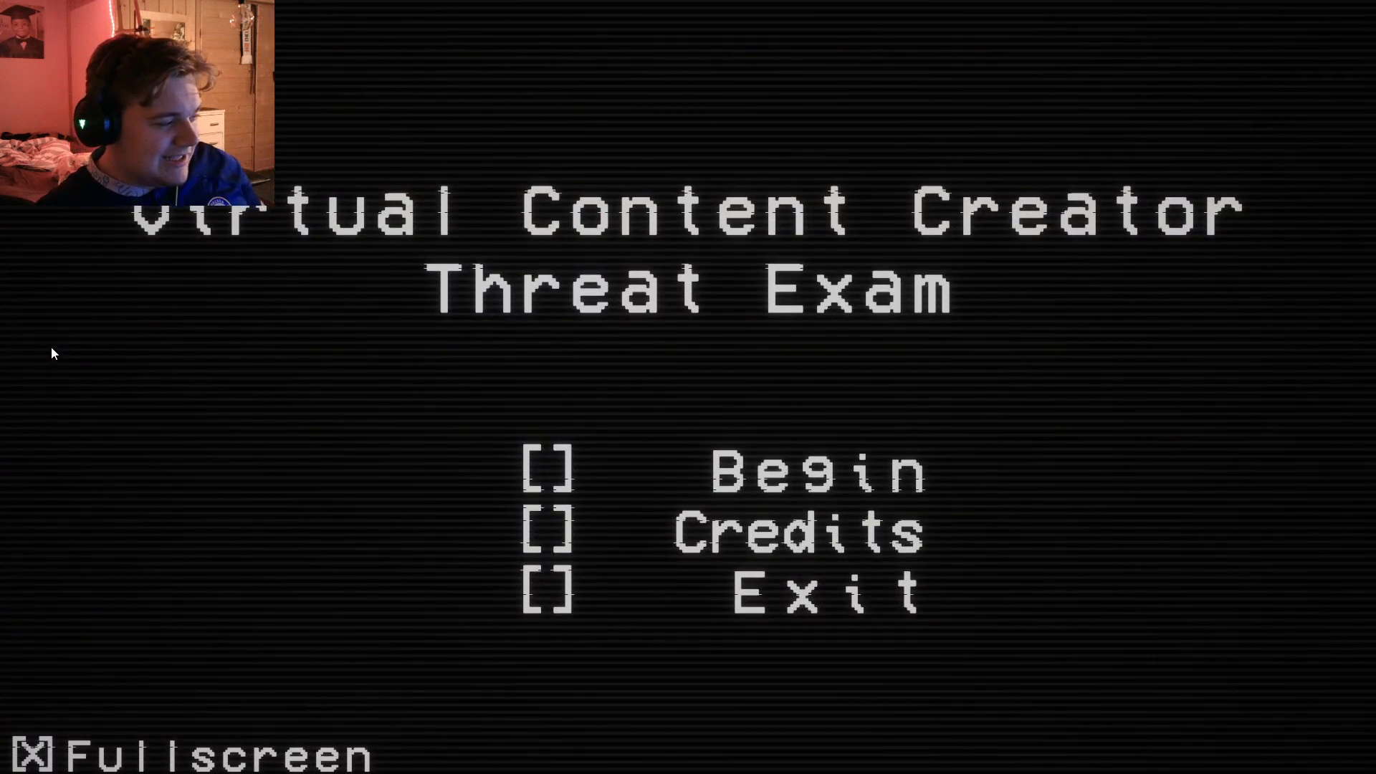
Check the Begin option on the title menu to start a new exam run
click(546, 472)
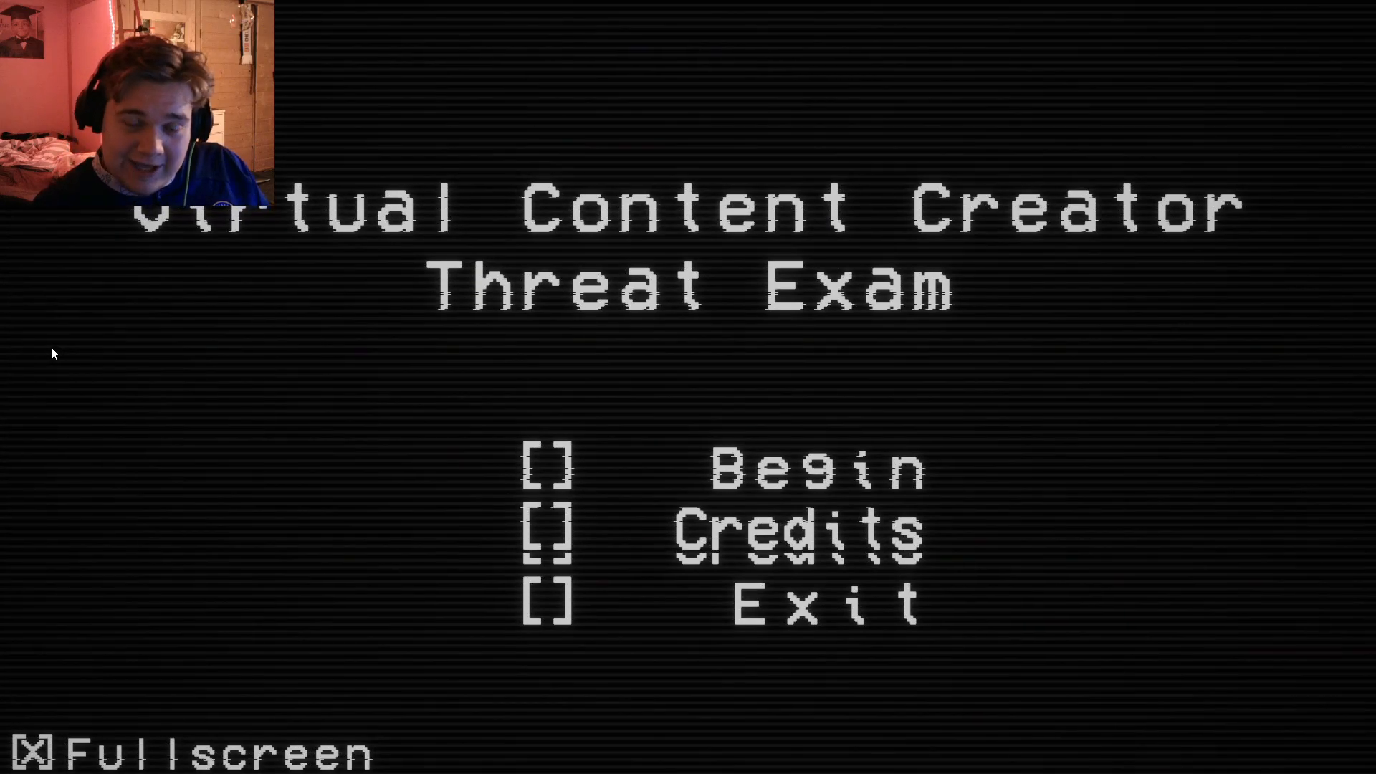
click(546, 467)
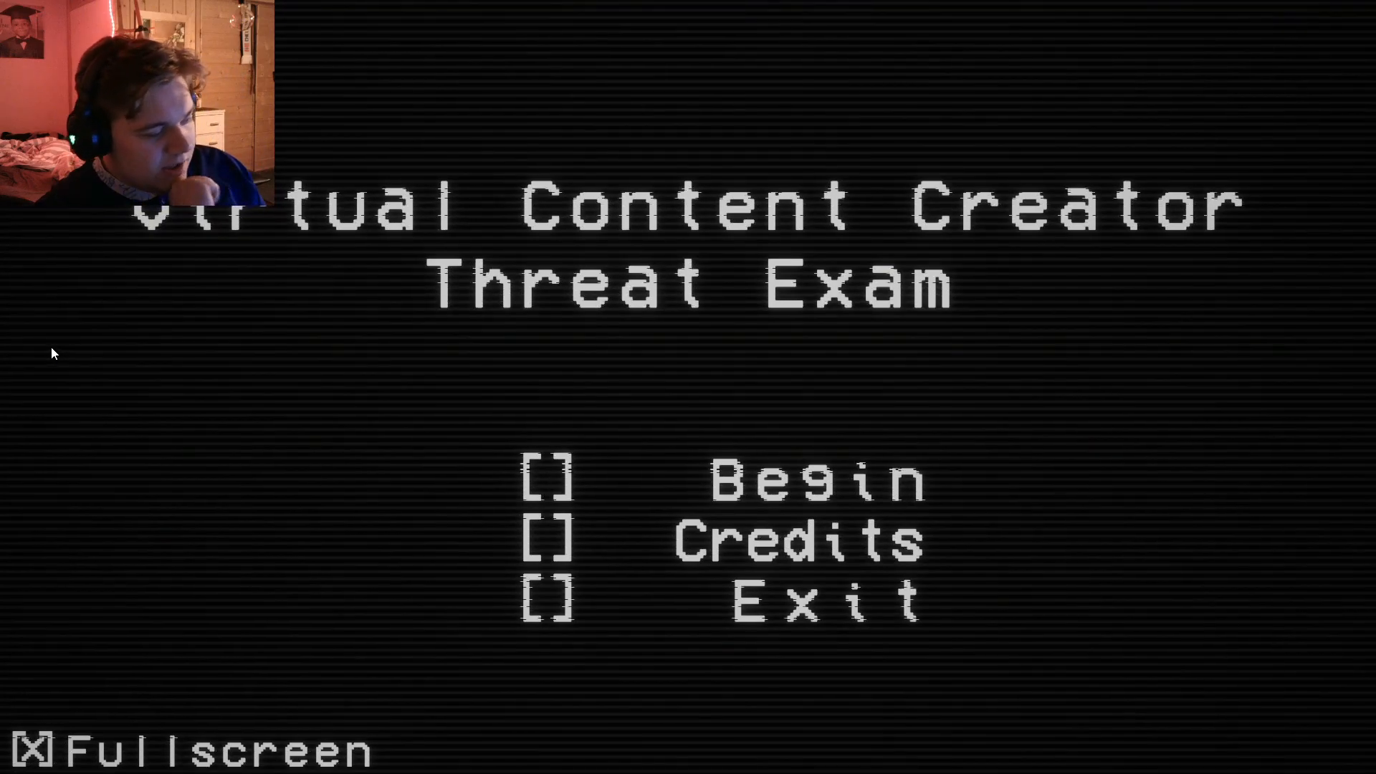
click(547, 472)
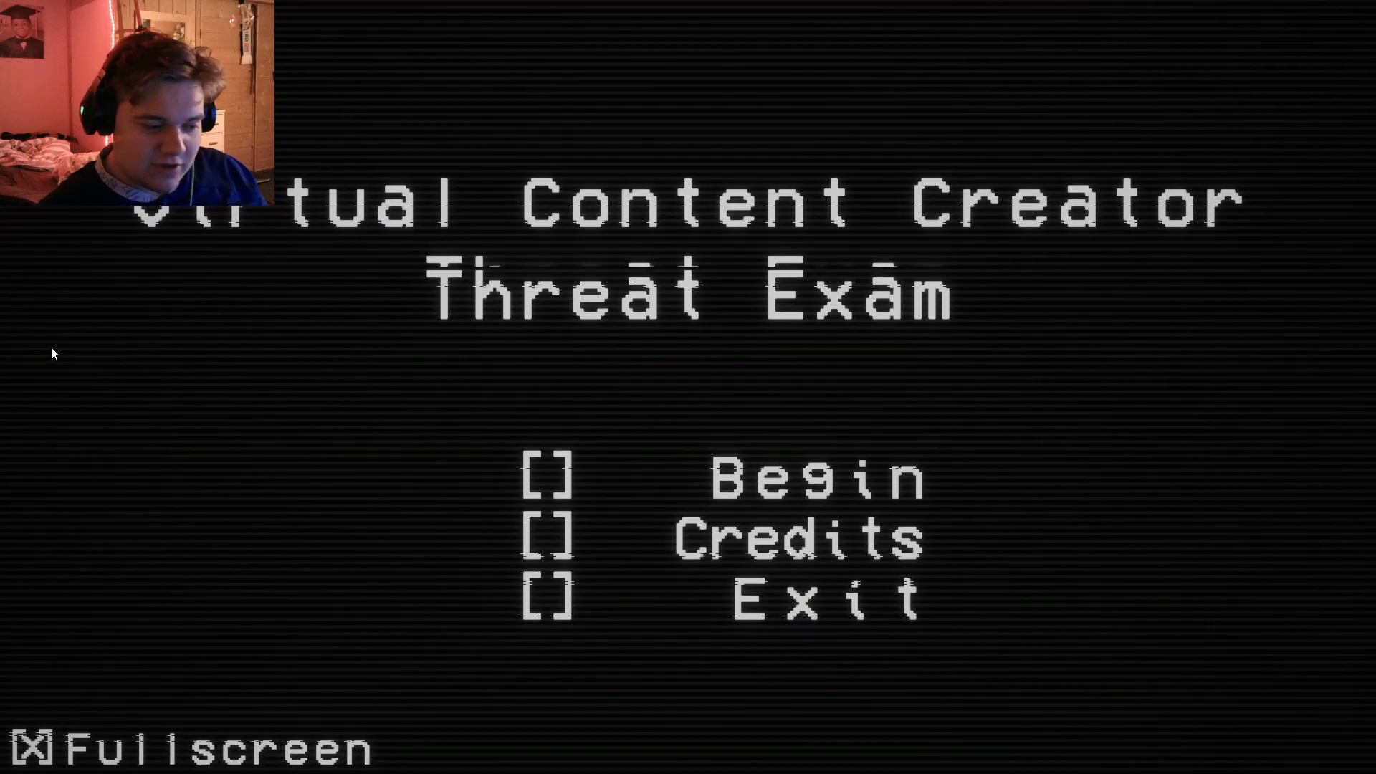
click(546, 467)
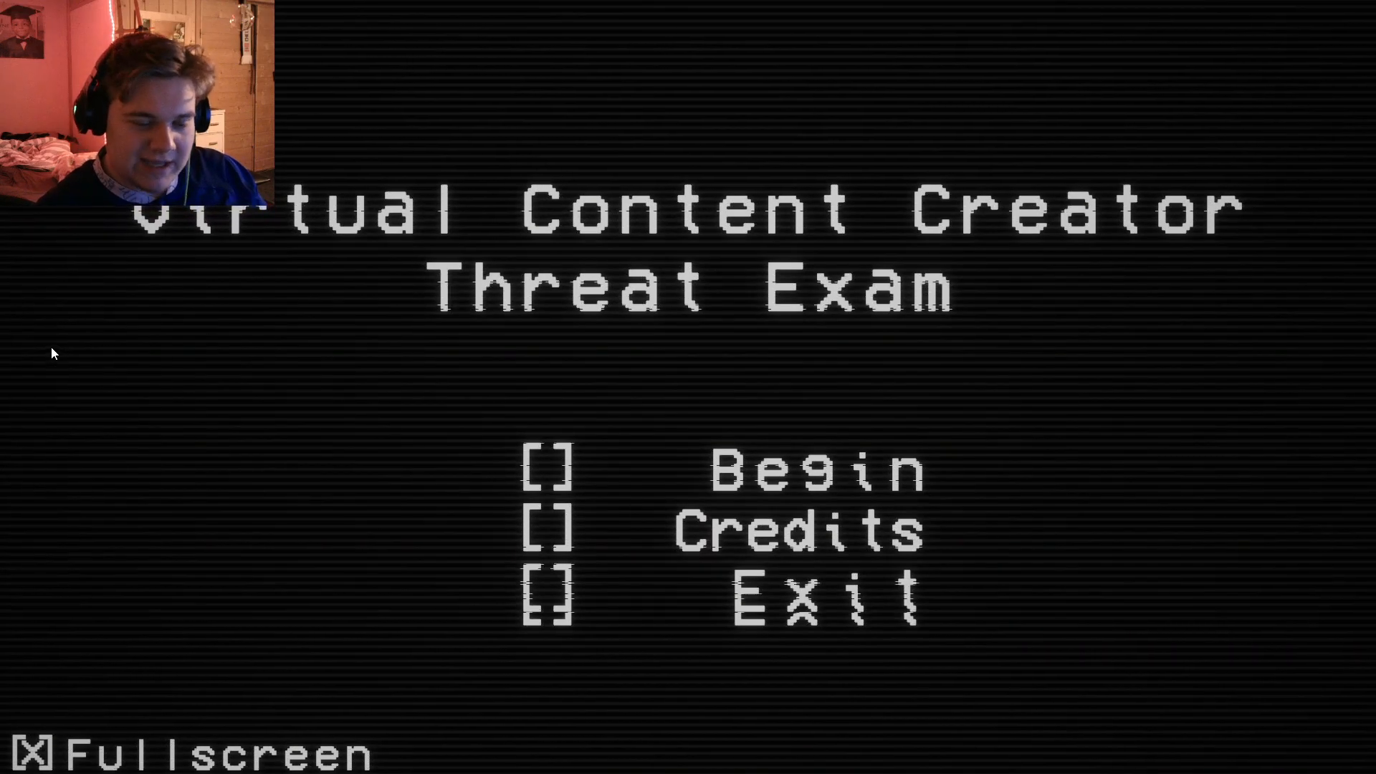
click(547, 469)
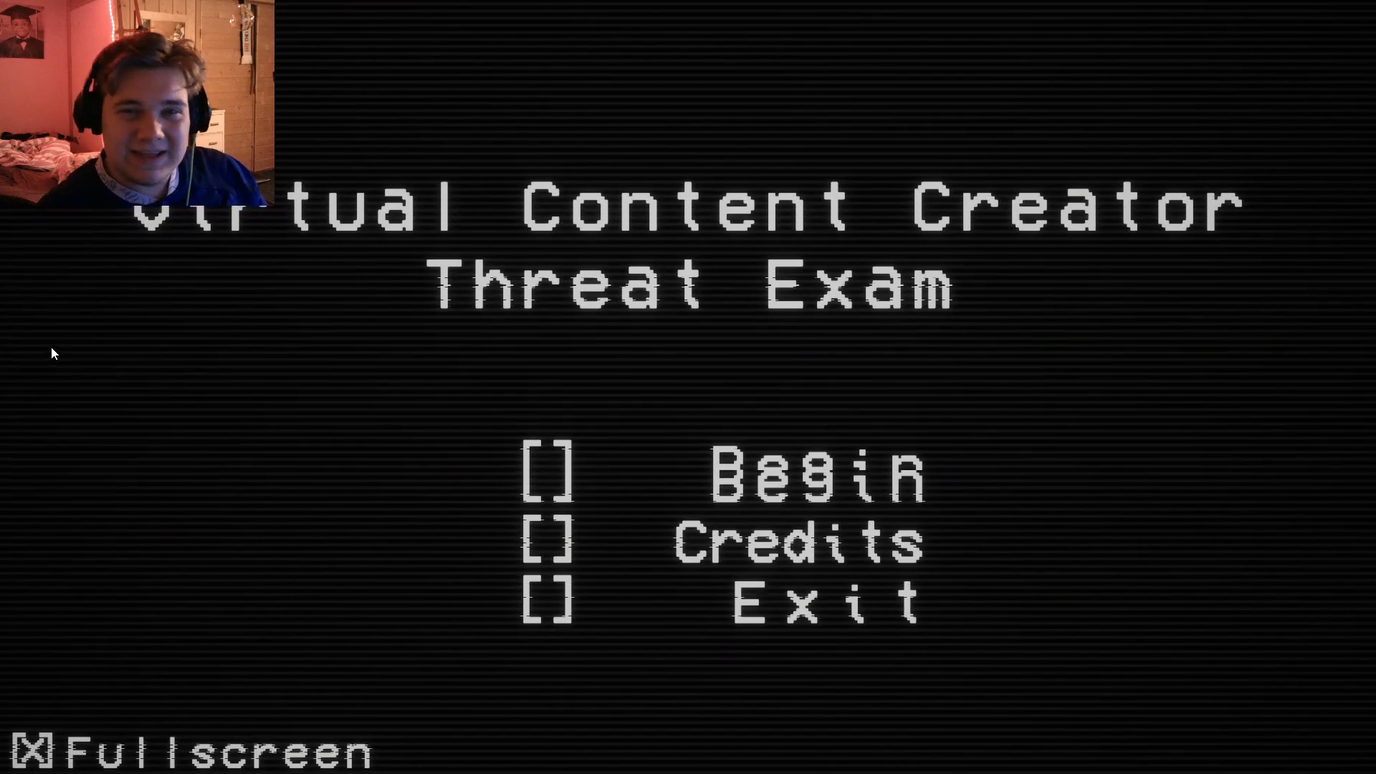
click(546, 472)
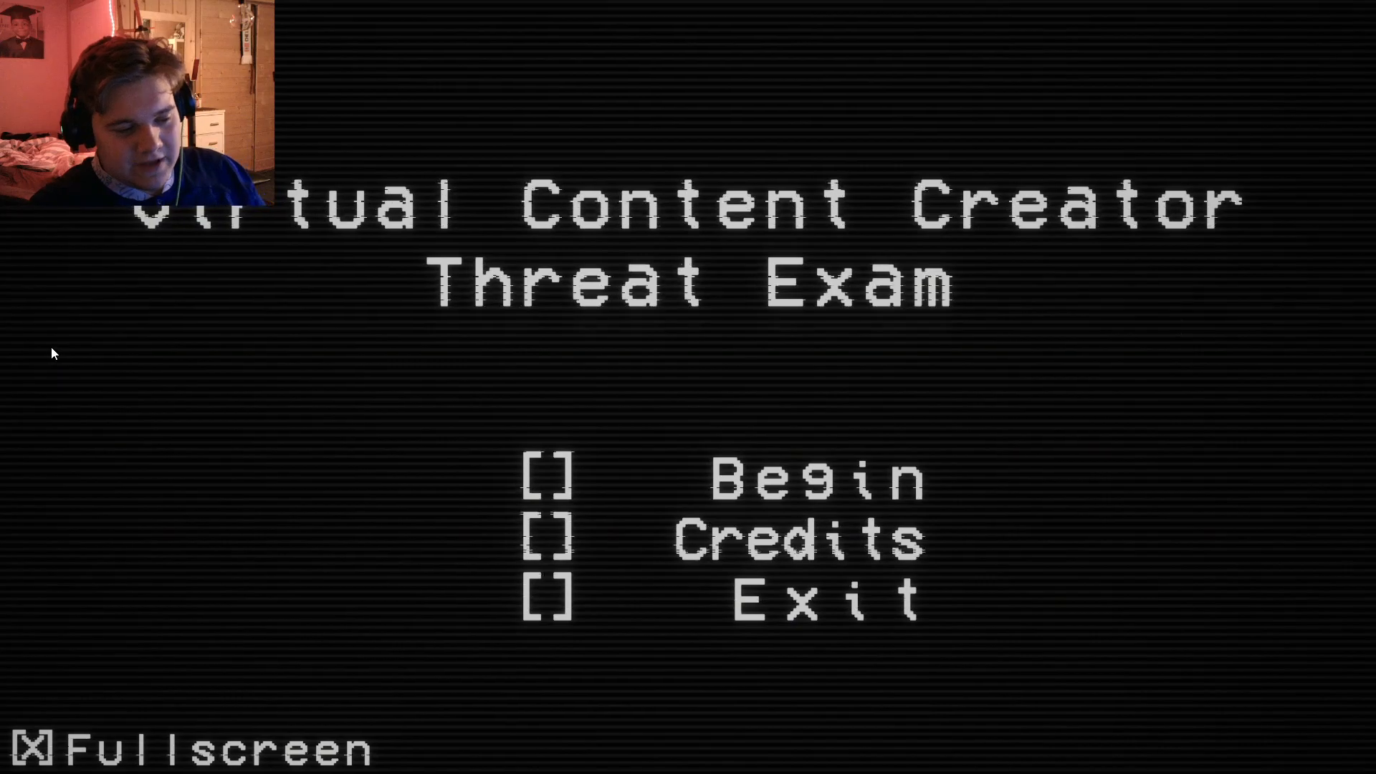
click(547, 470)
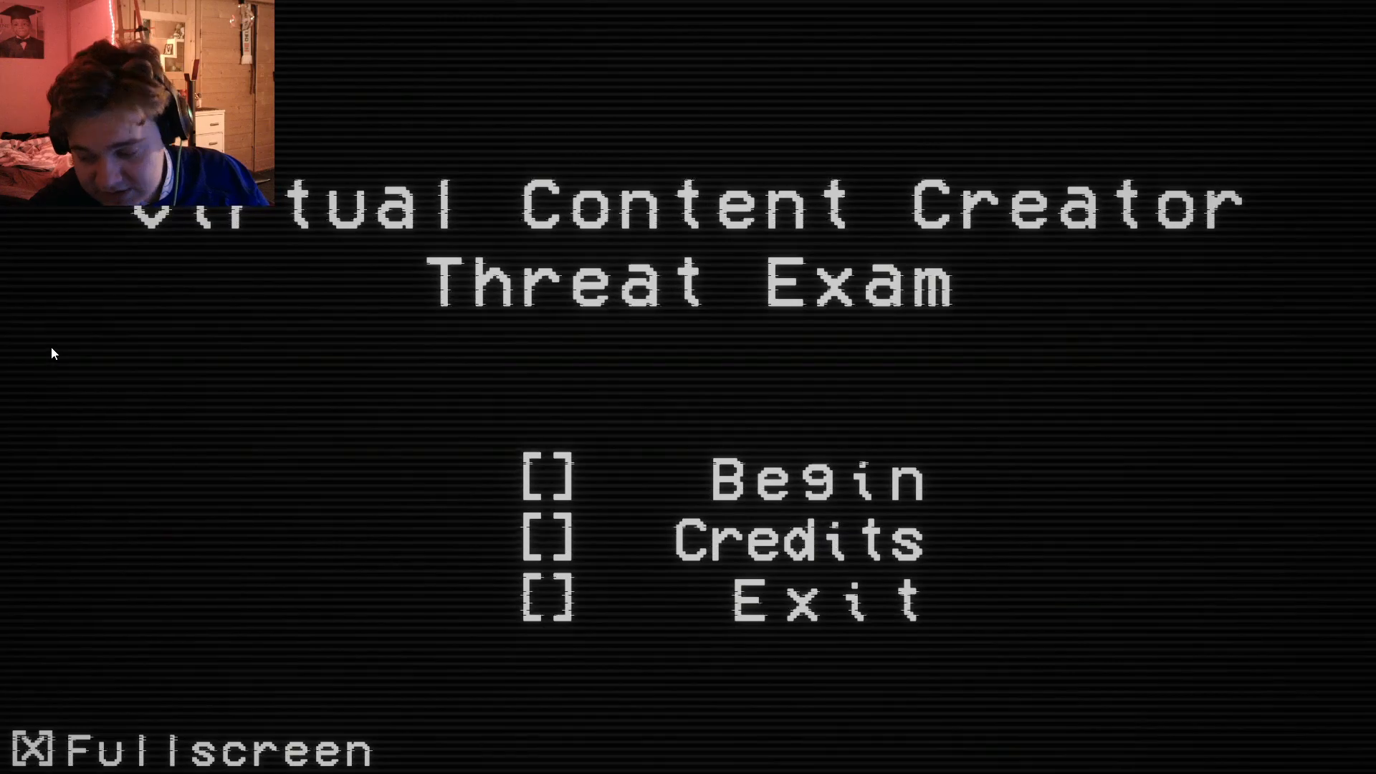
click(546, 474)
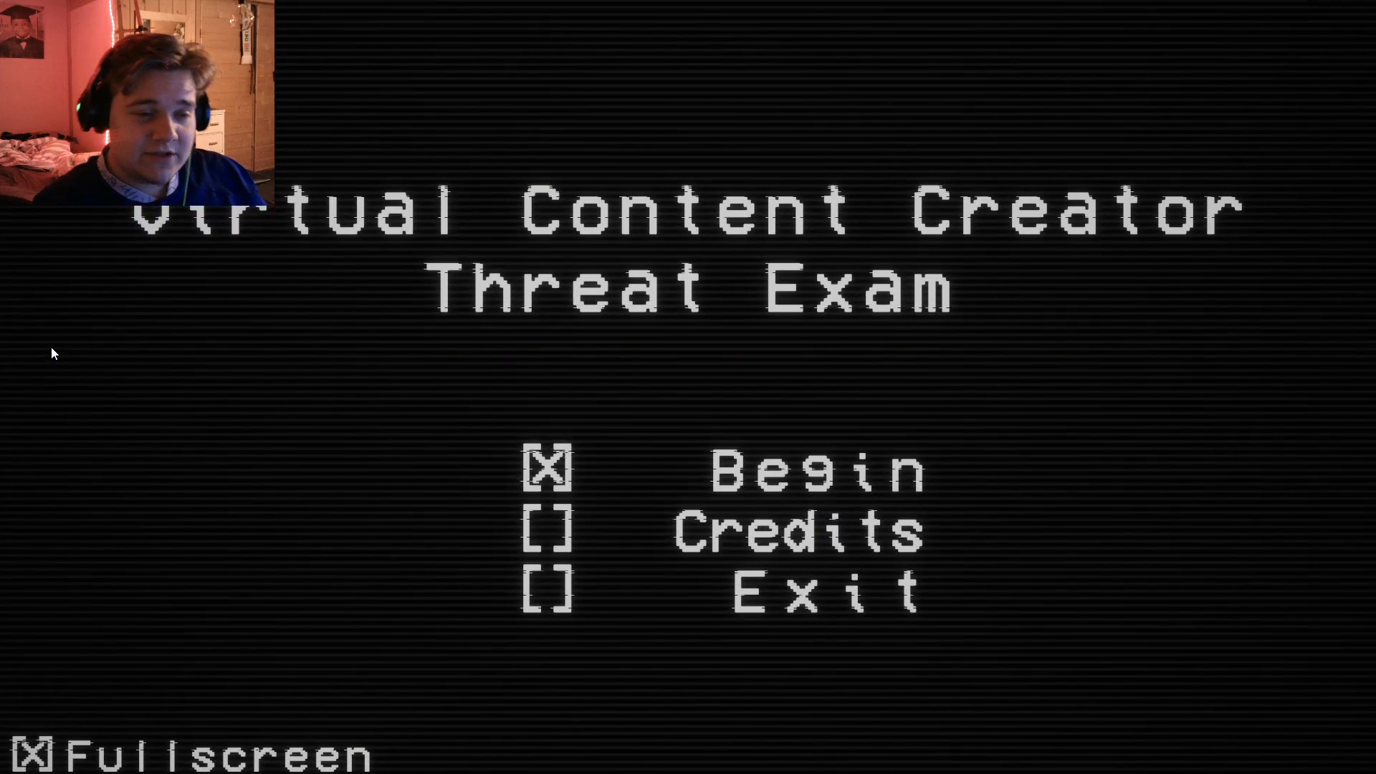